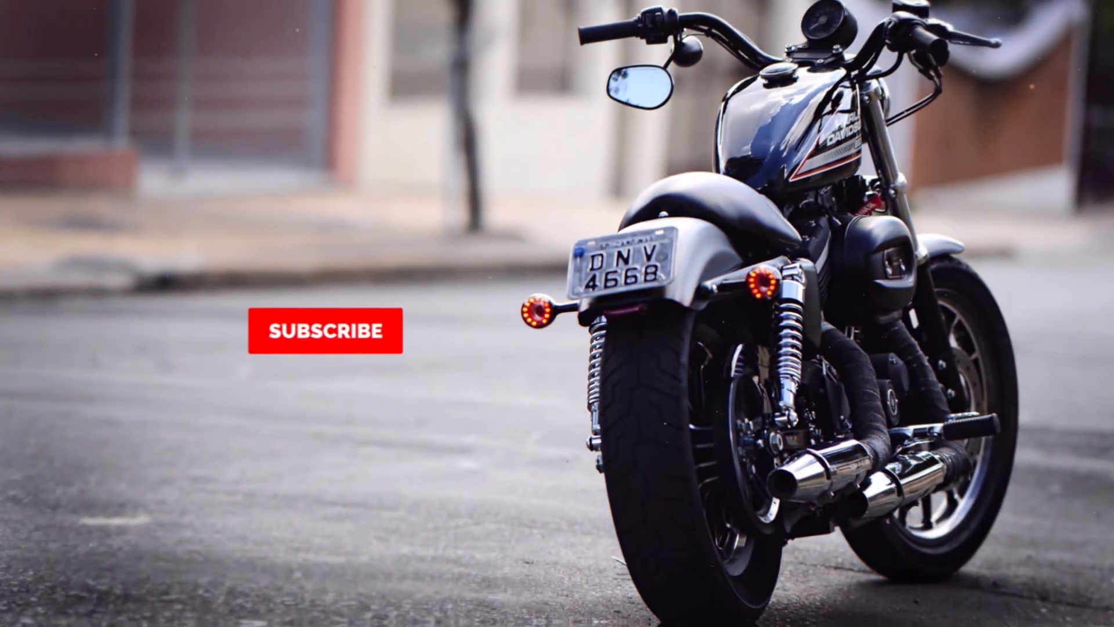
Scroll down through the Patreon creator page's posts before returning to After Effects.
left_click(325, 330)
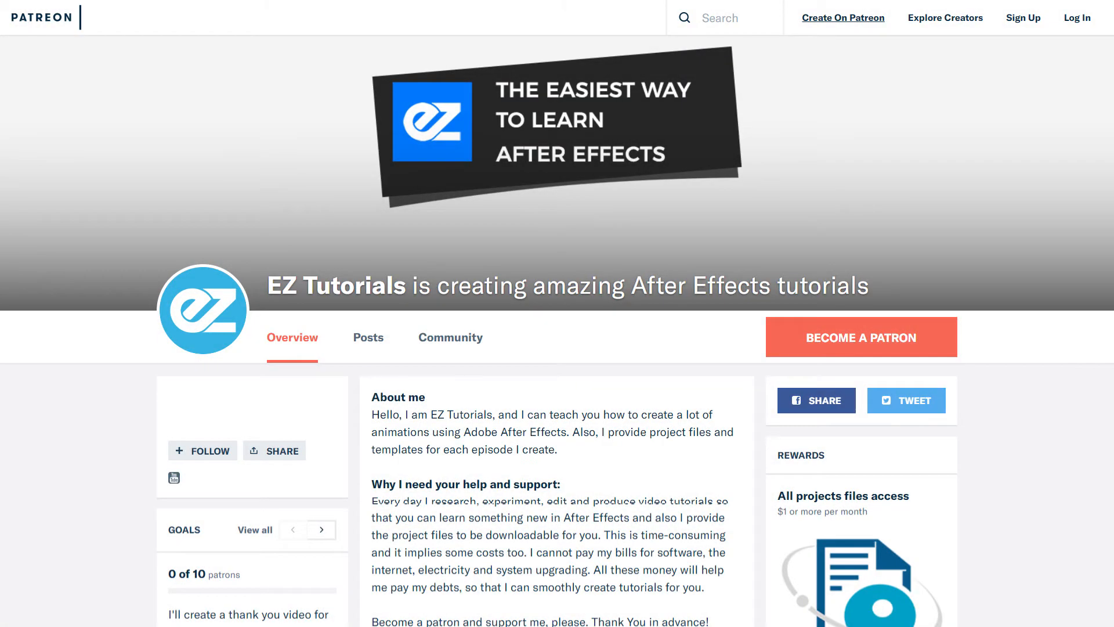
scroll("down", 3)
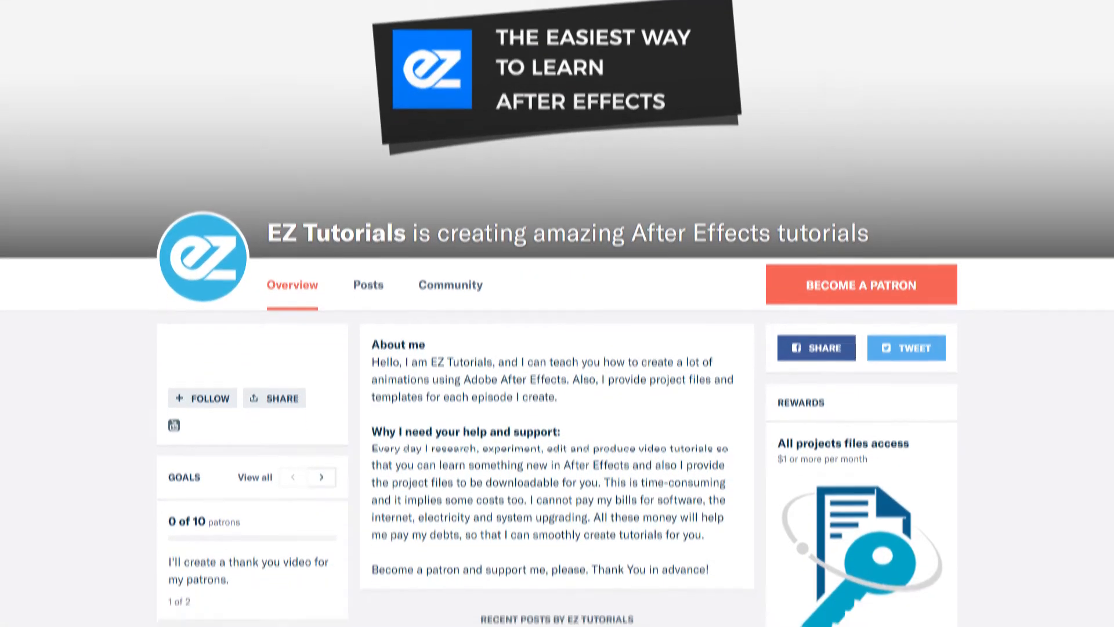
scroll("down", 3)
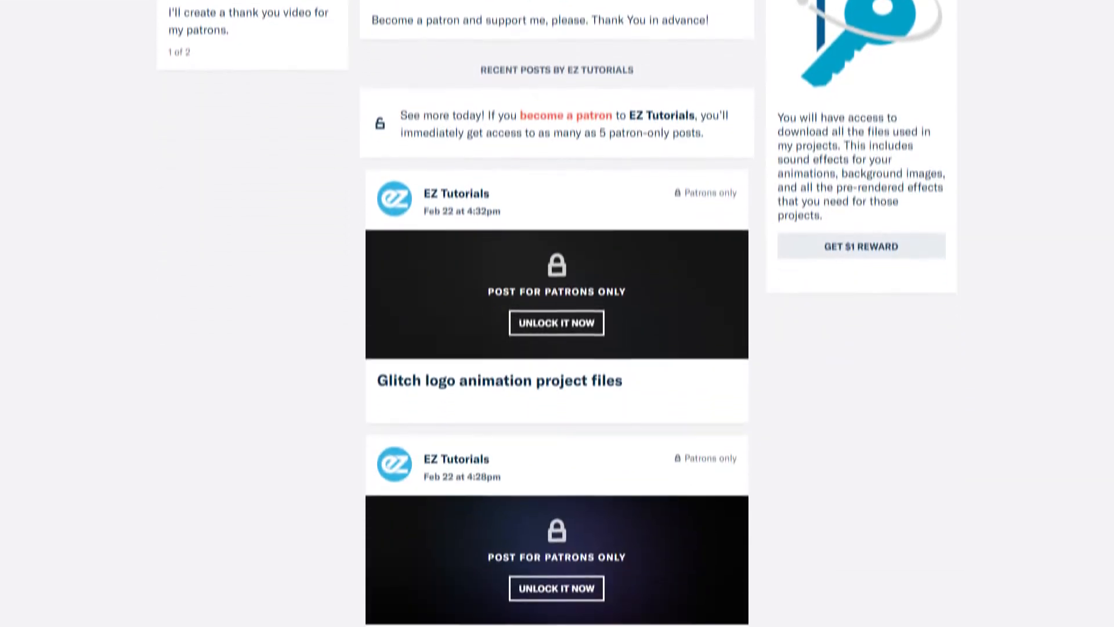
scroll("down", 3)
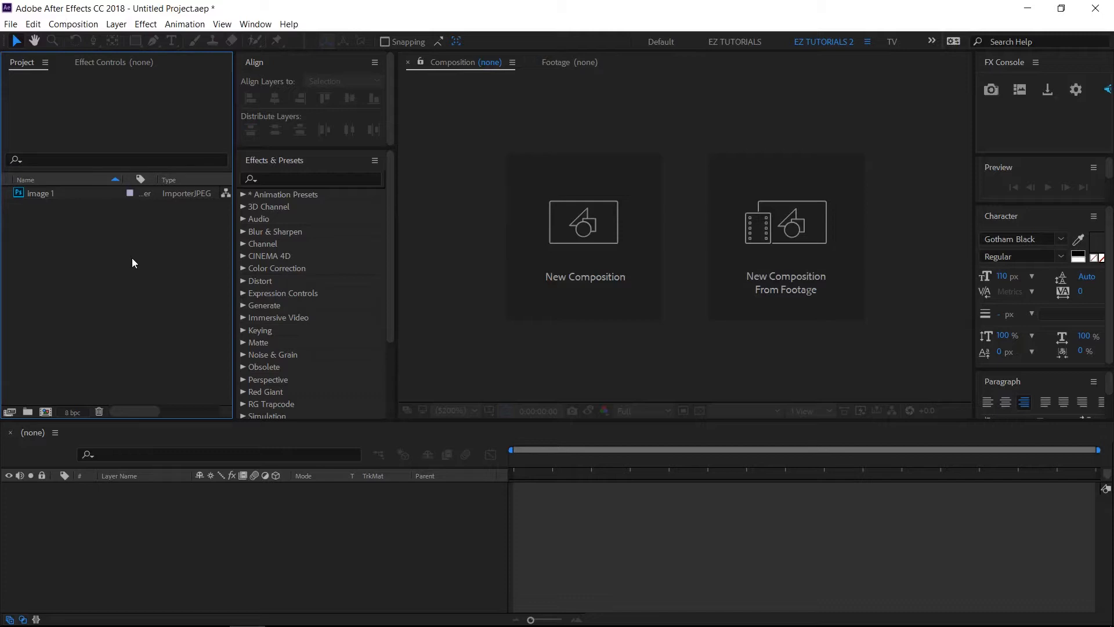
mouse_move(132, 270)
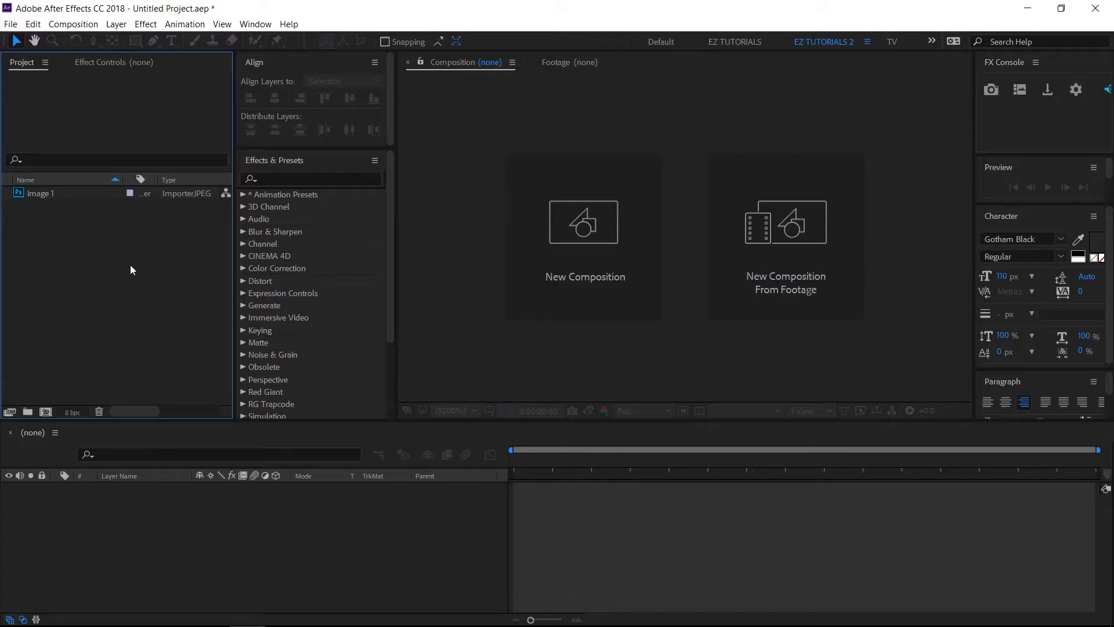
Create a new 1920×1080 composition named Slide 1.
left_click(46, 412)
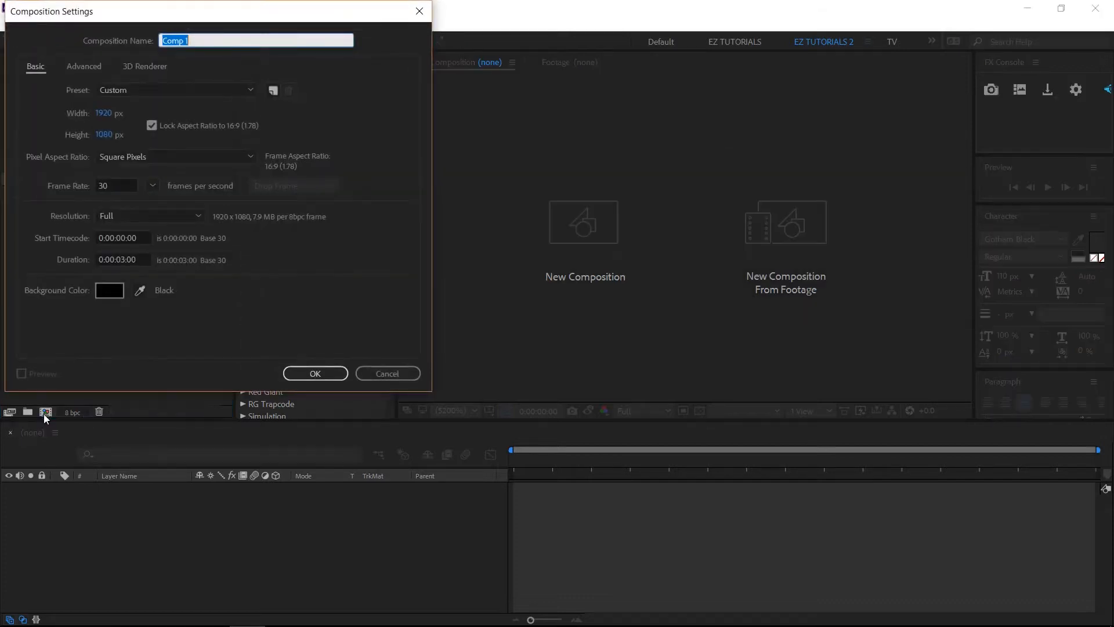
type("Slide 1")
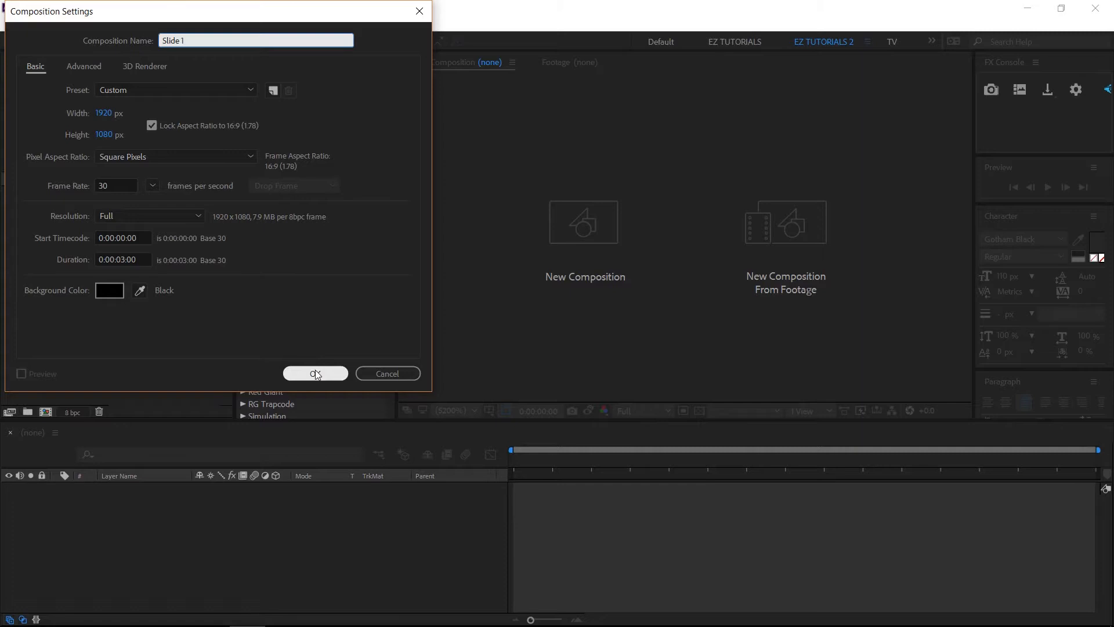
left_click(314, 372)
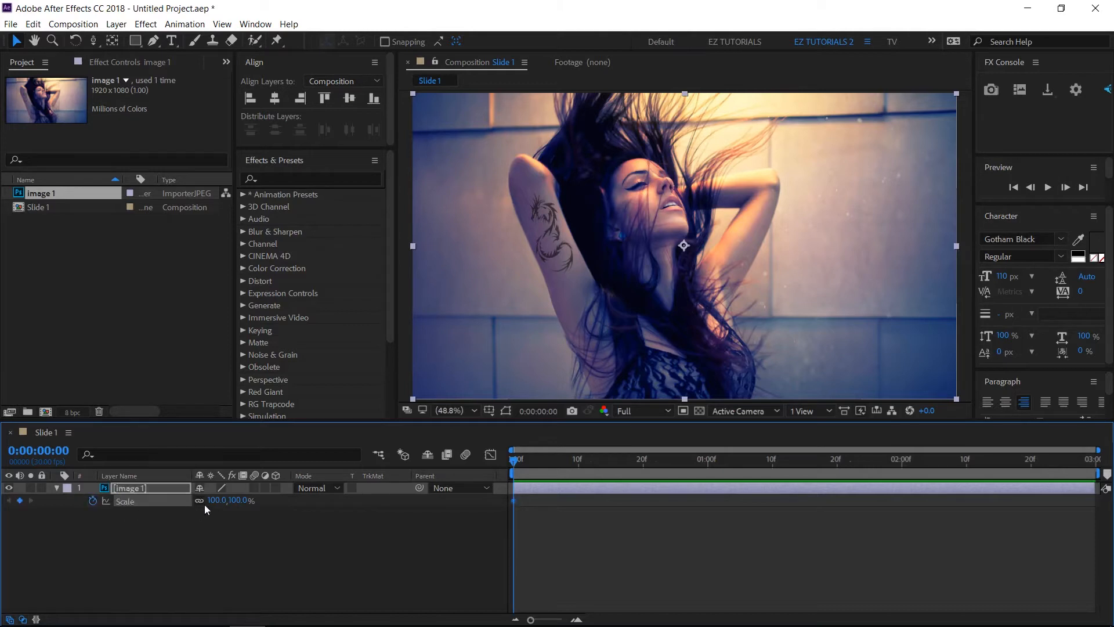
Keyframe the photo's Scale from 110% to 100% over one second with Easy Ease.
double_click(220, 499)
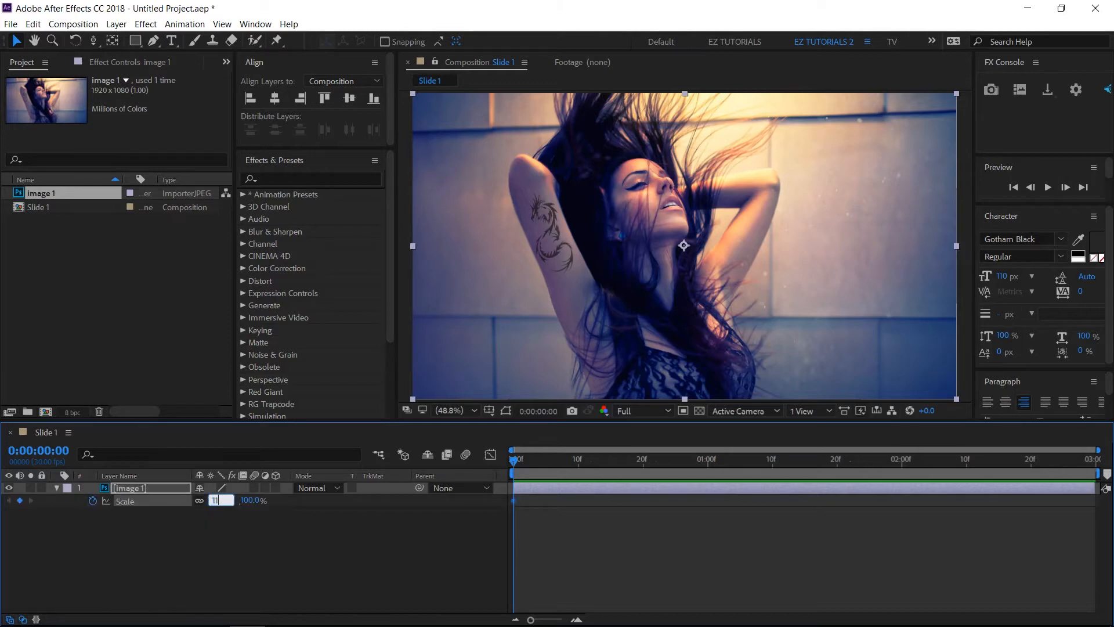
type("110")
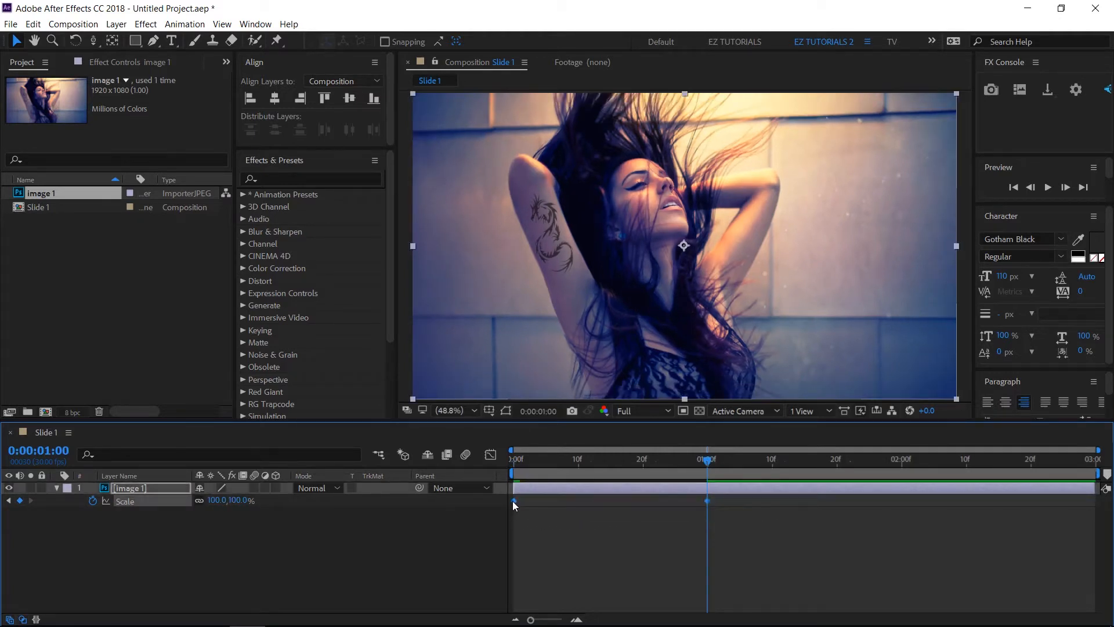
right_click(706, 502)
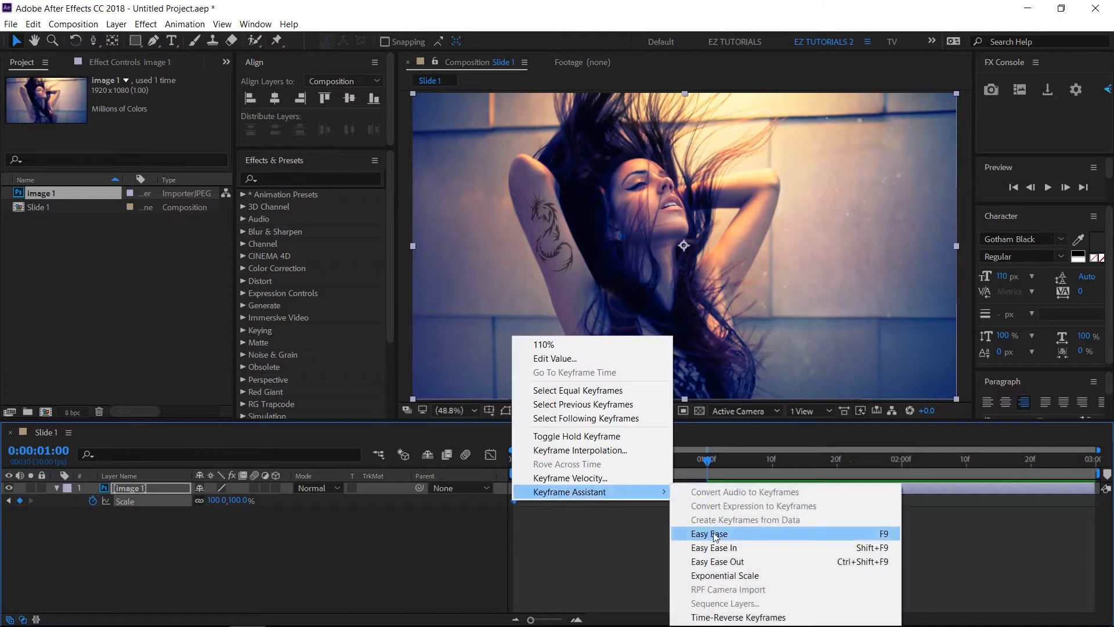
left_click(708, 534)
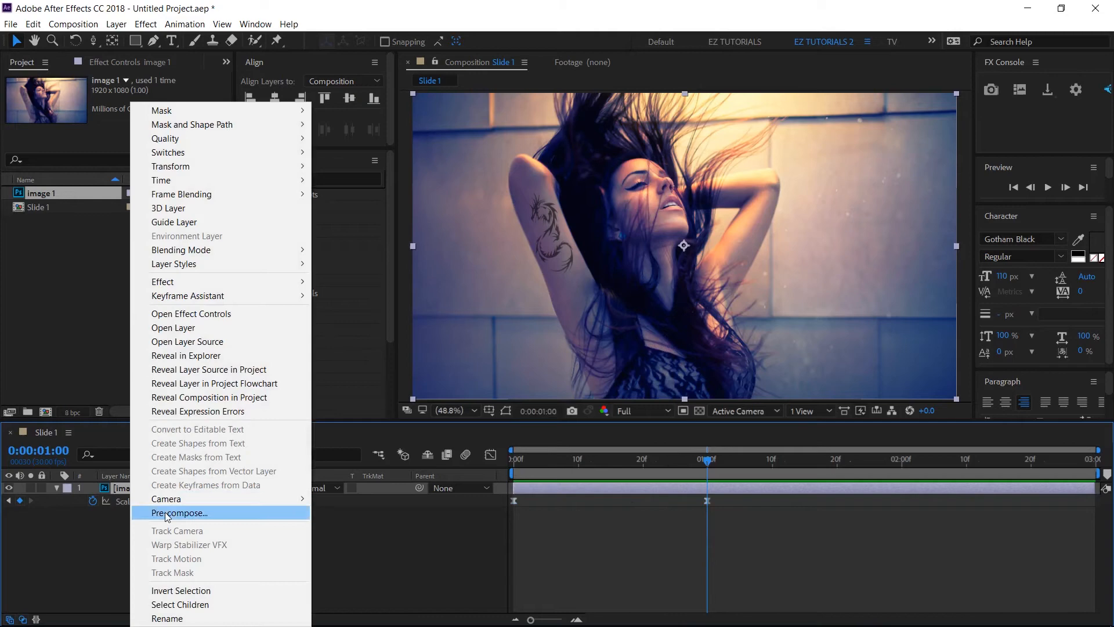
Precompose the photo layer as Image 1 and add an empty shape layer above it.
left_click(178, 512)
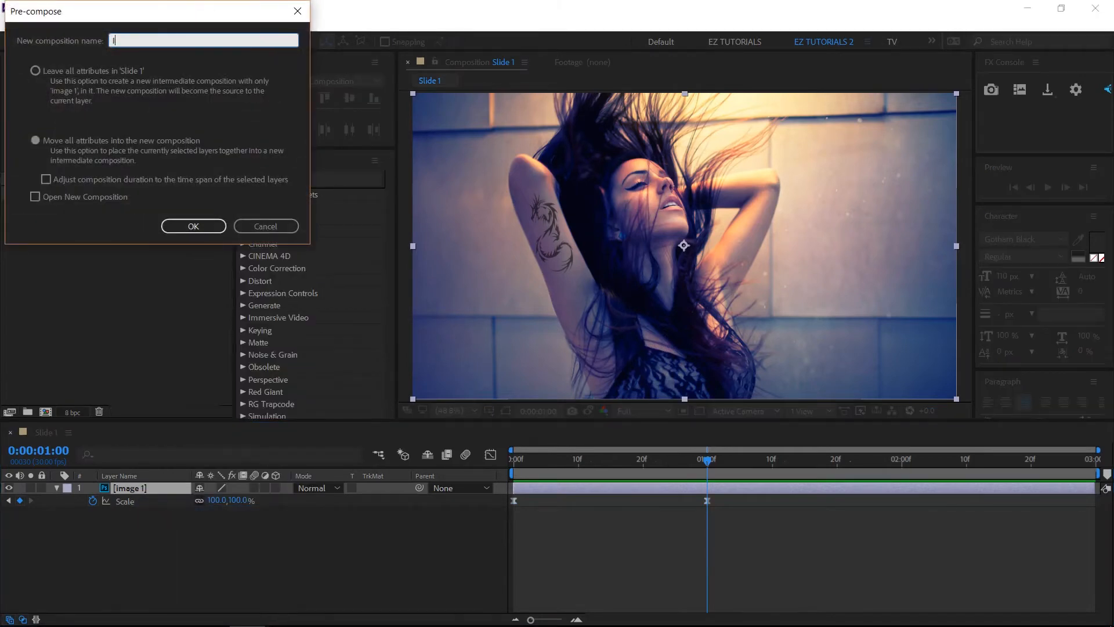
type("Image 1")
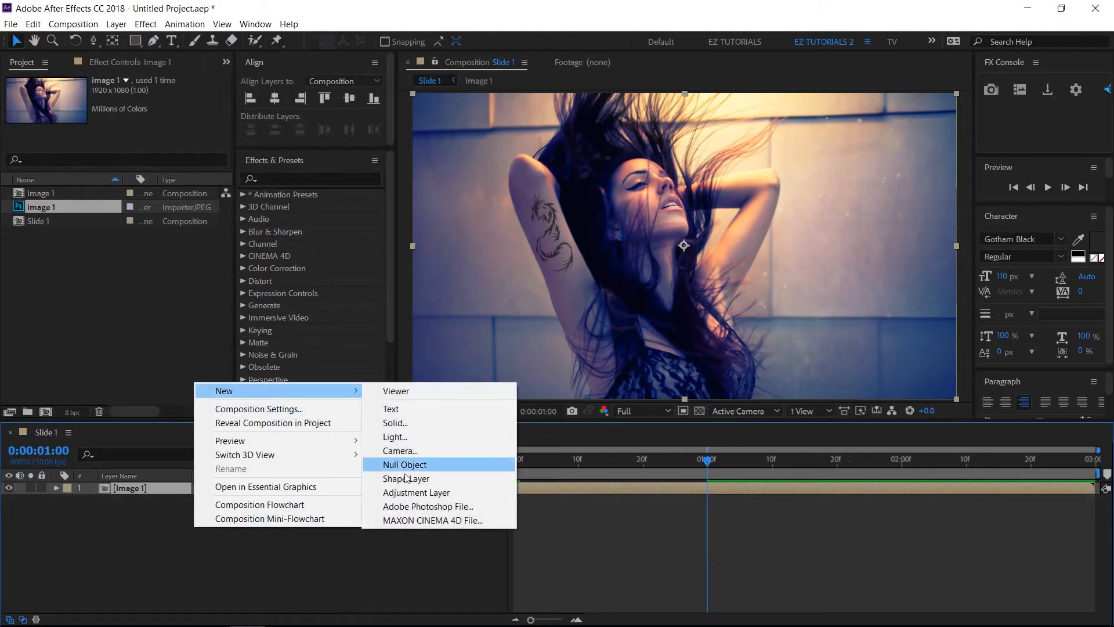
left_click(406, 478)
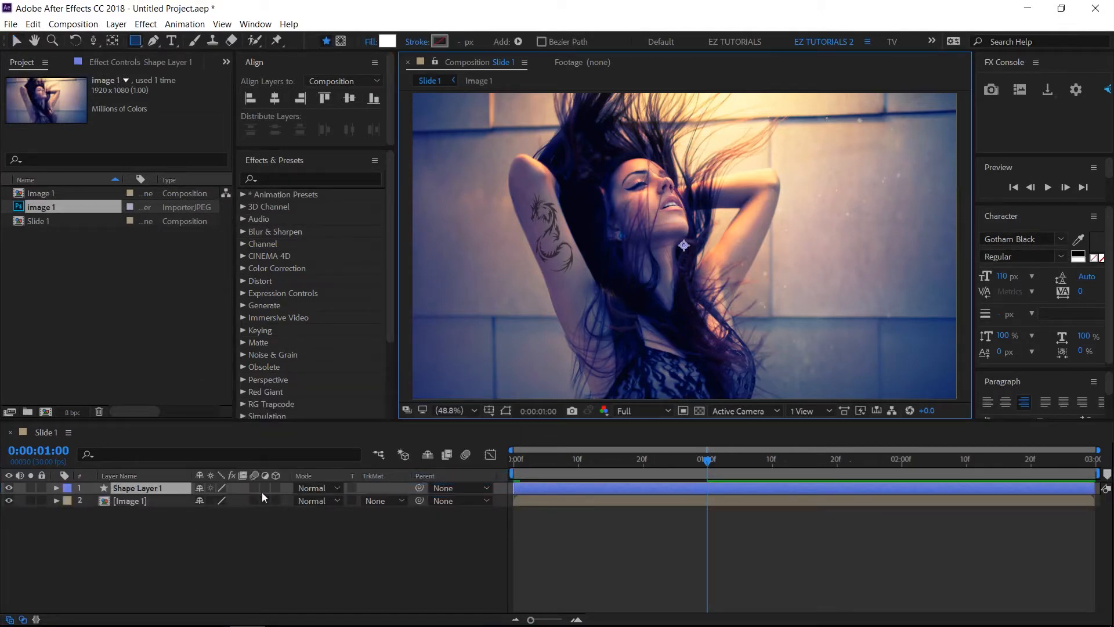
Add a Polystar path to the shape layer and expose its properties.
left_click(56, 489)
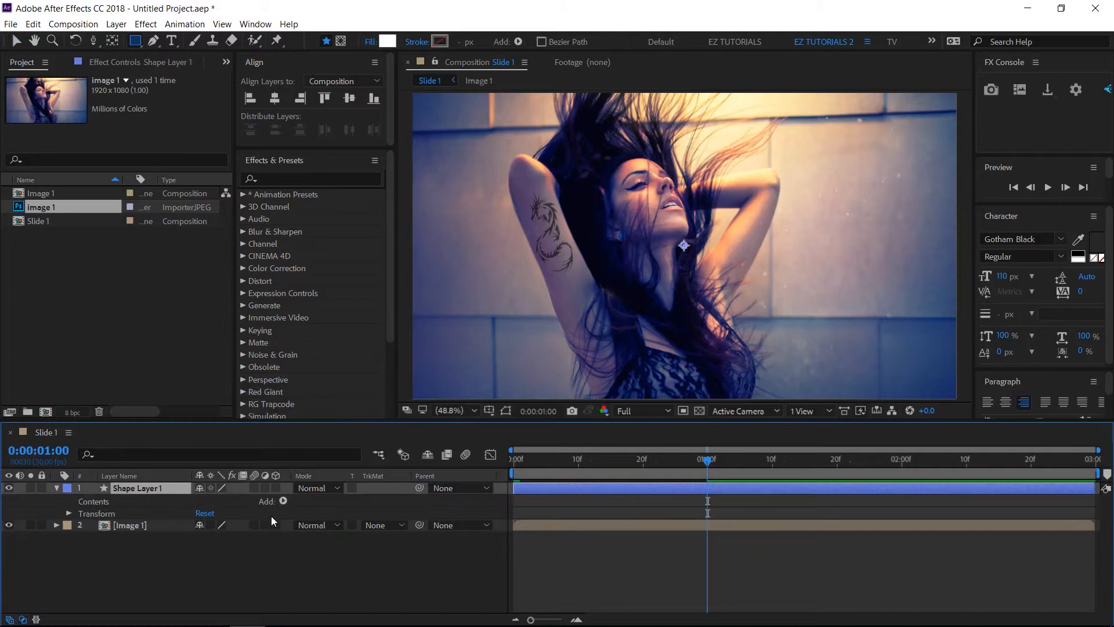
left_click(282, 501)
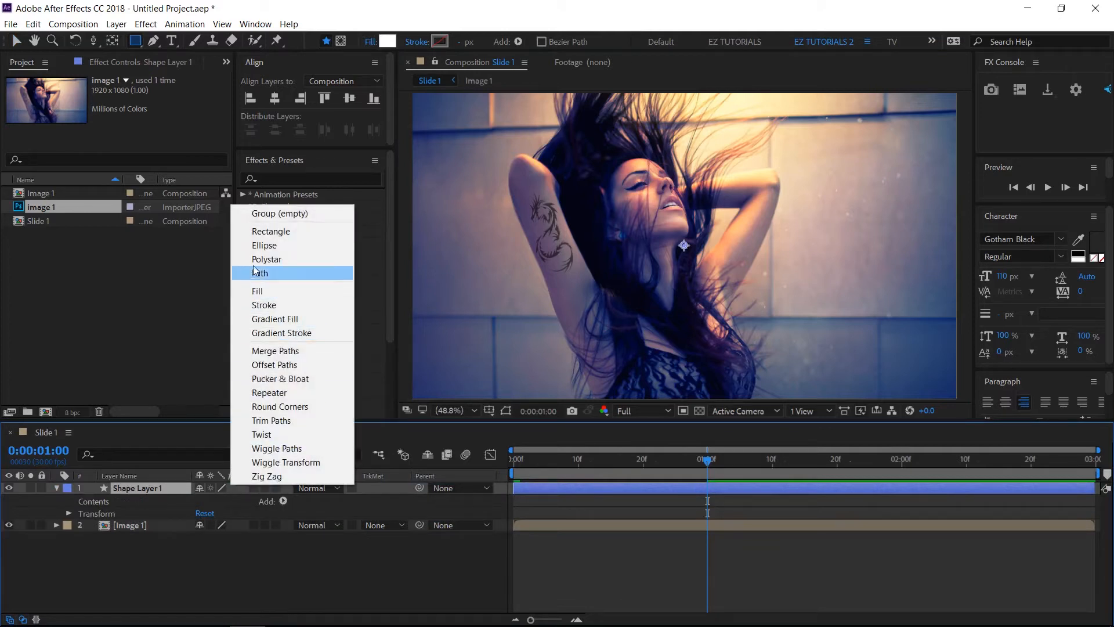
mouse_move(267, 259)
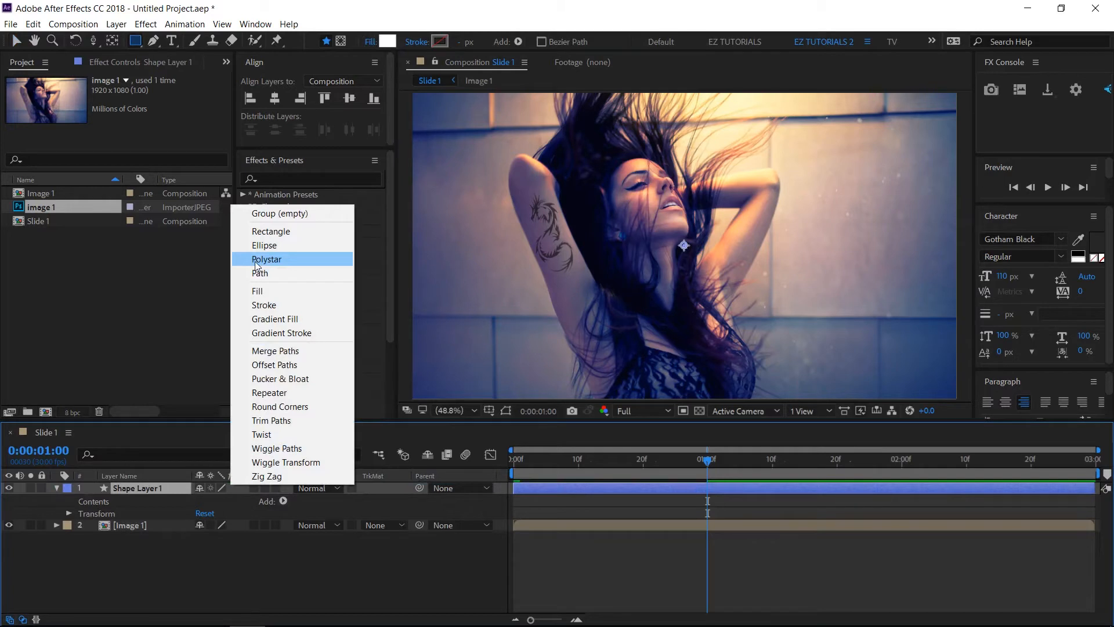
left_click(267, 259)
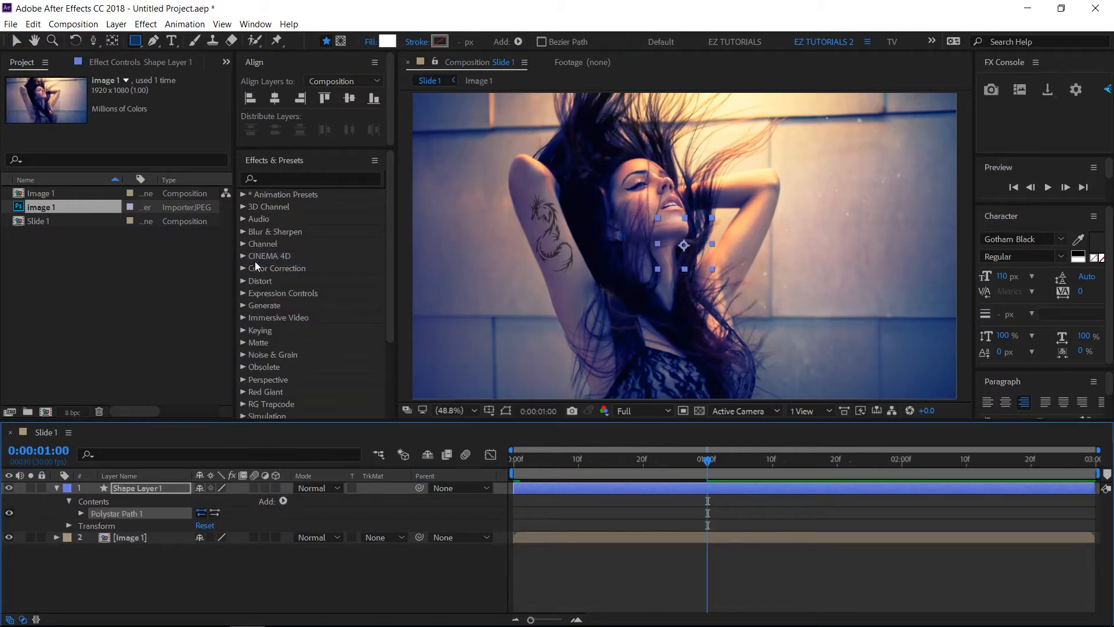
left_click(290, 501)
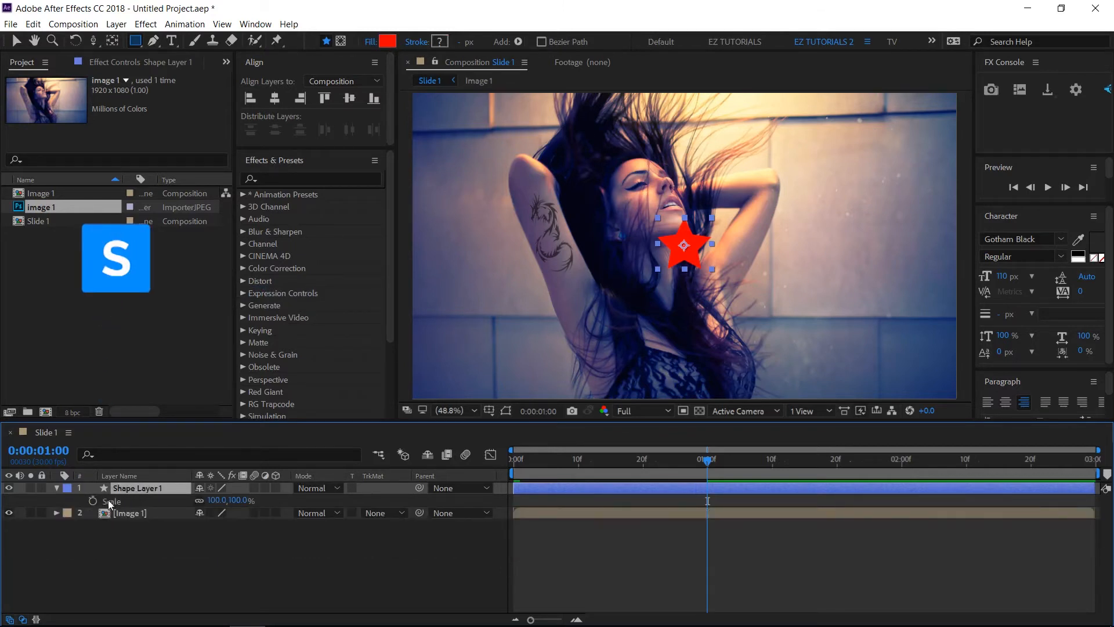
Keyframe the star's Scale from 0% to 2360% at 1s with Easy Ease, adjusting in the Graph Editor.
left_click(93, 501)
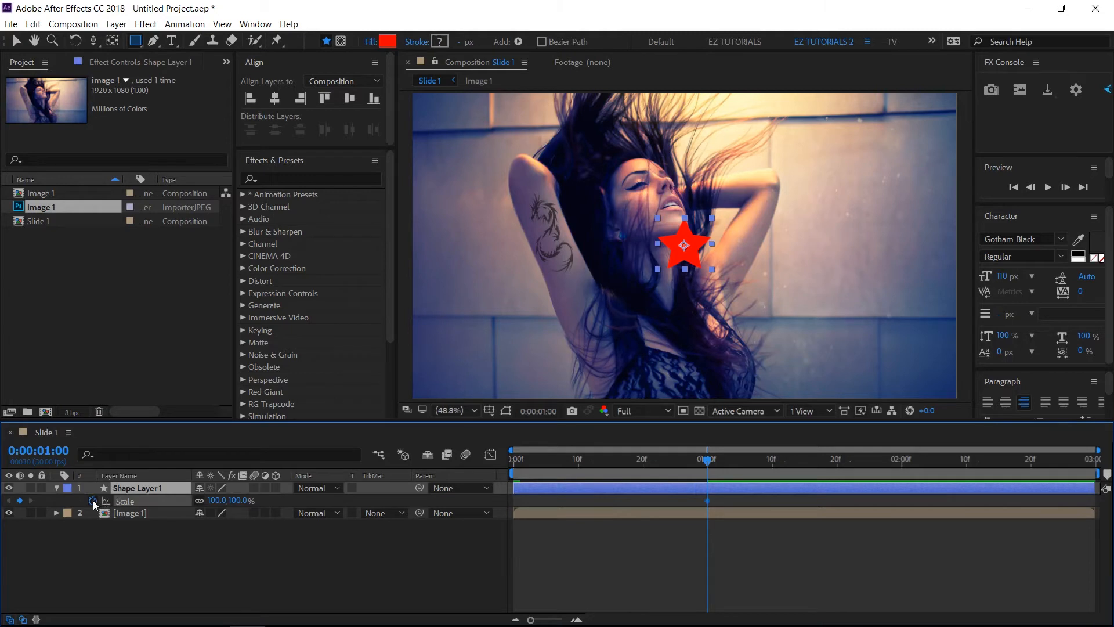
double_click(141, 487)
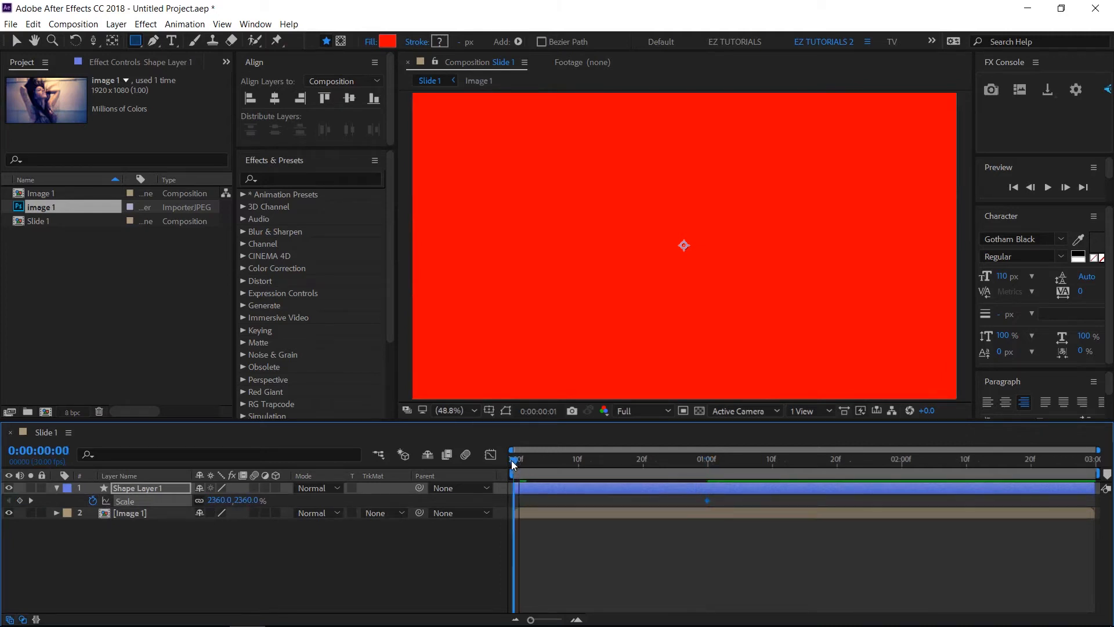
double_click(220, 500)
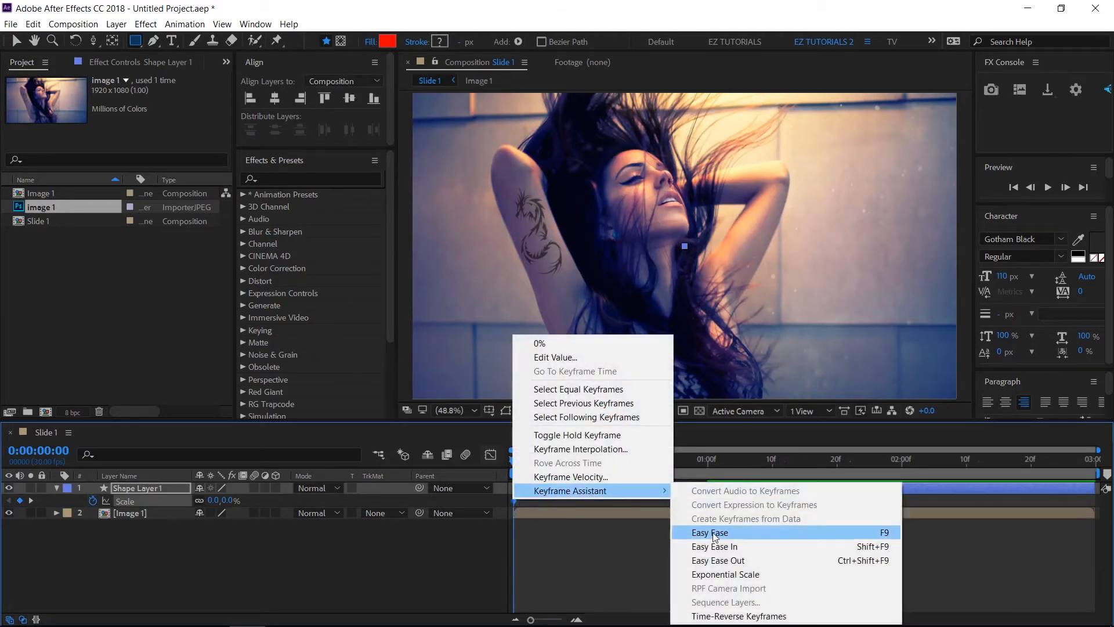
left_click(708, 533)
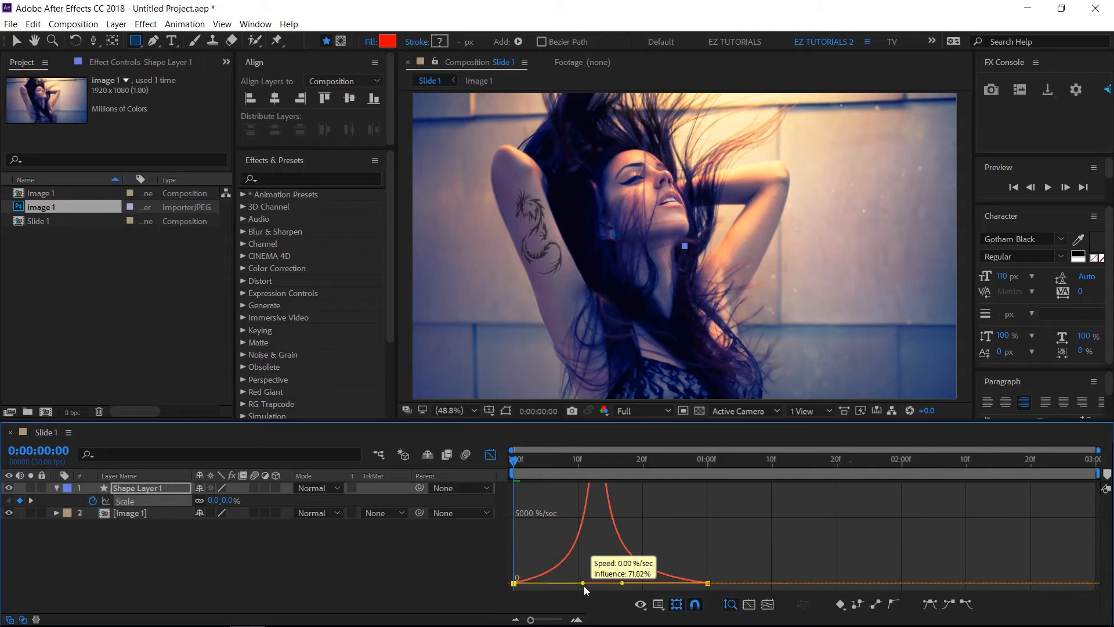
left_click(491, 454)
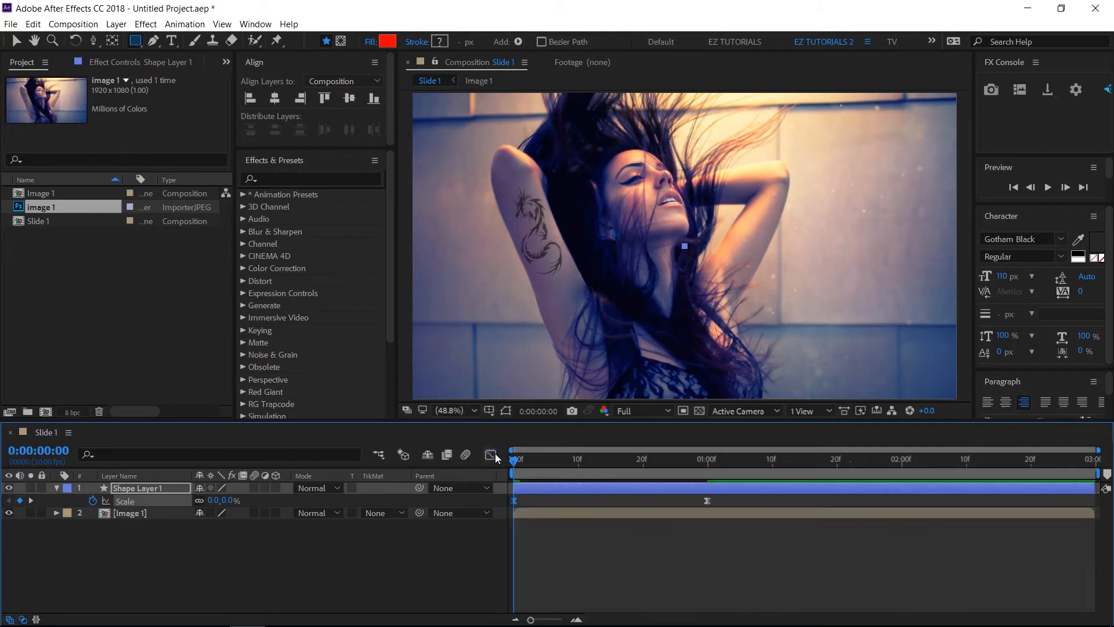
mouse_move(254, 496)
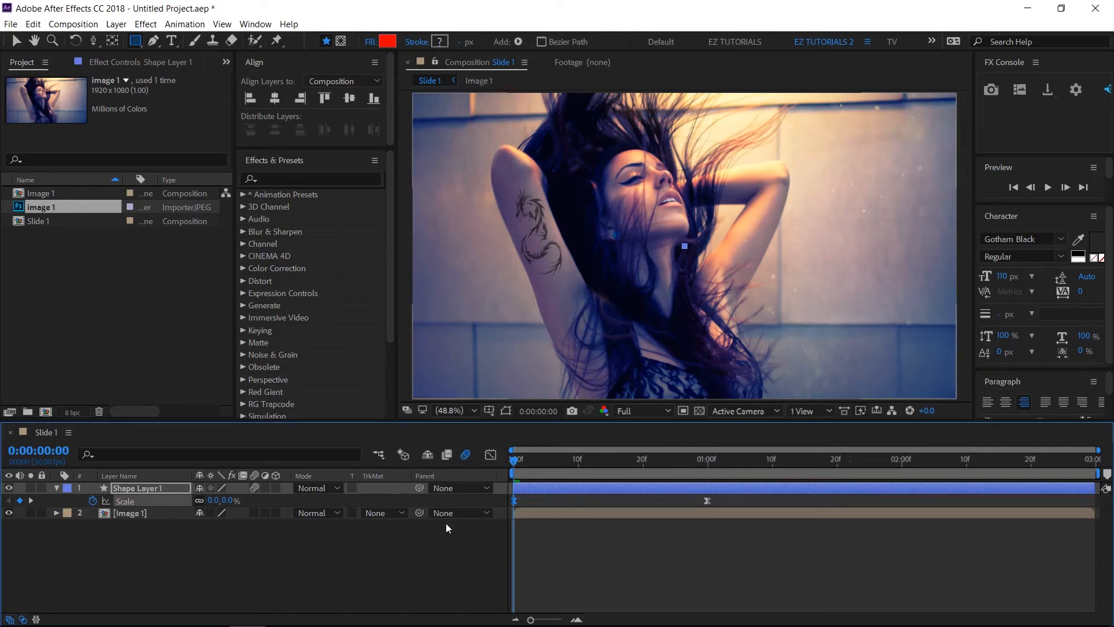
Set the photo layer's track matte to Alpha Matte and check the reveal at one second.
left_click(384, 511)
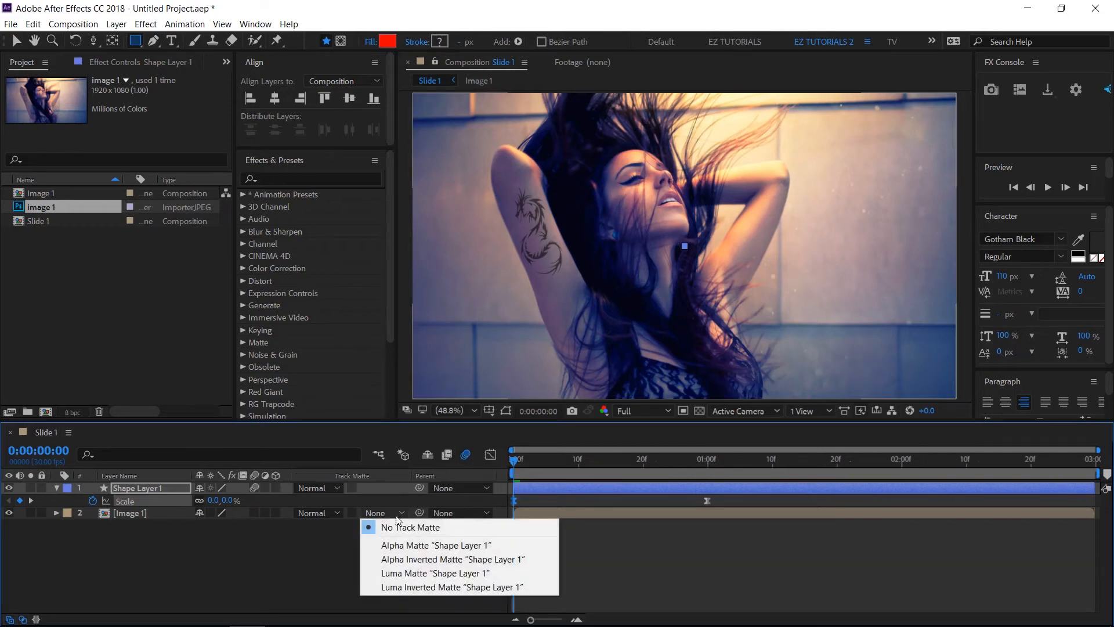
left_click(436, 545)
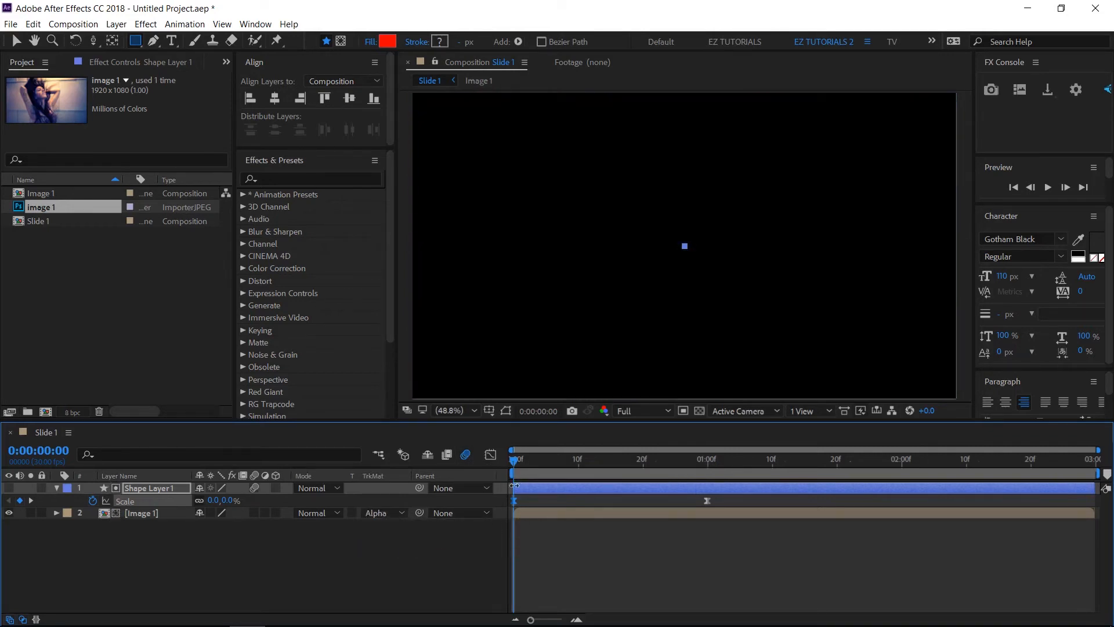
left_click(605, 459)
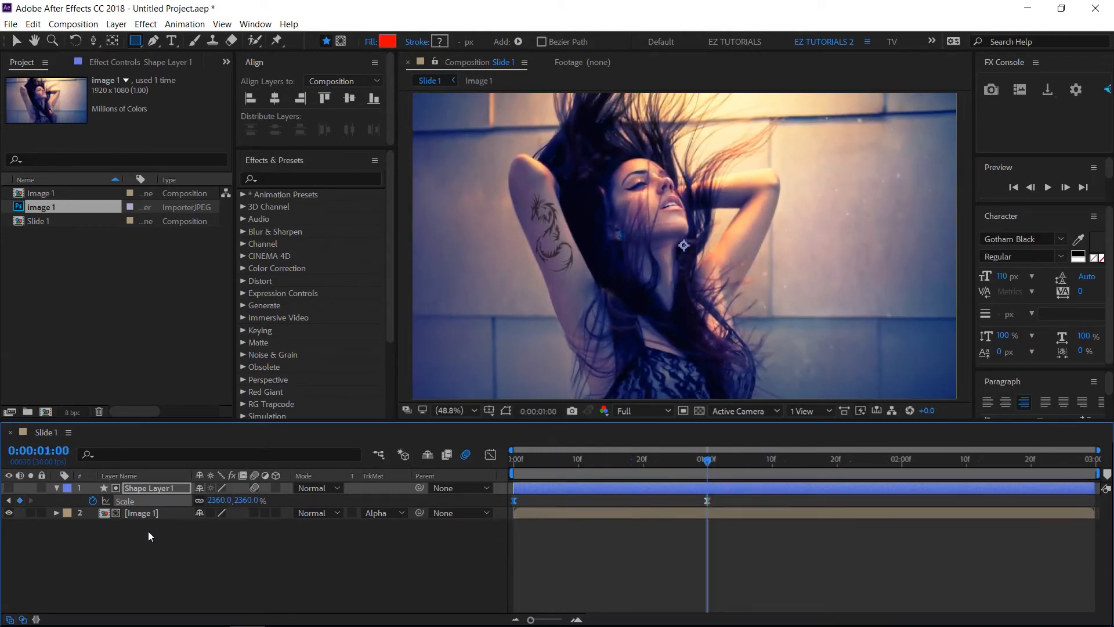
Precompose the star and photo layers as Shape transition 1.
right_click(150, 488)
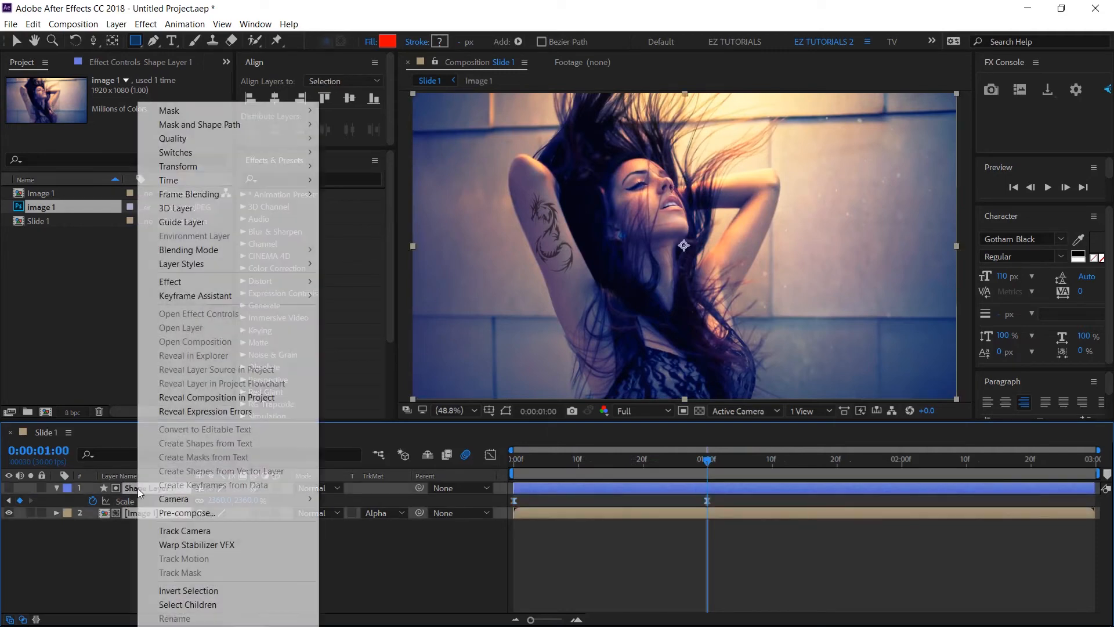
left_click(186, 512)
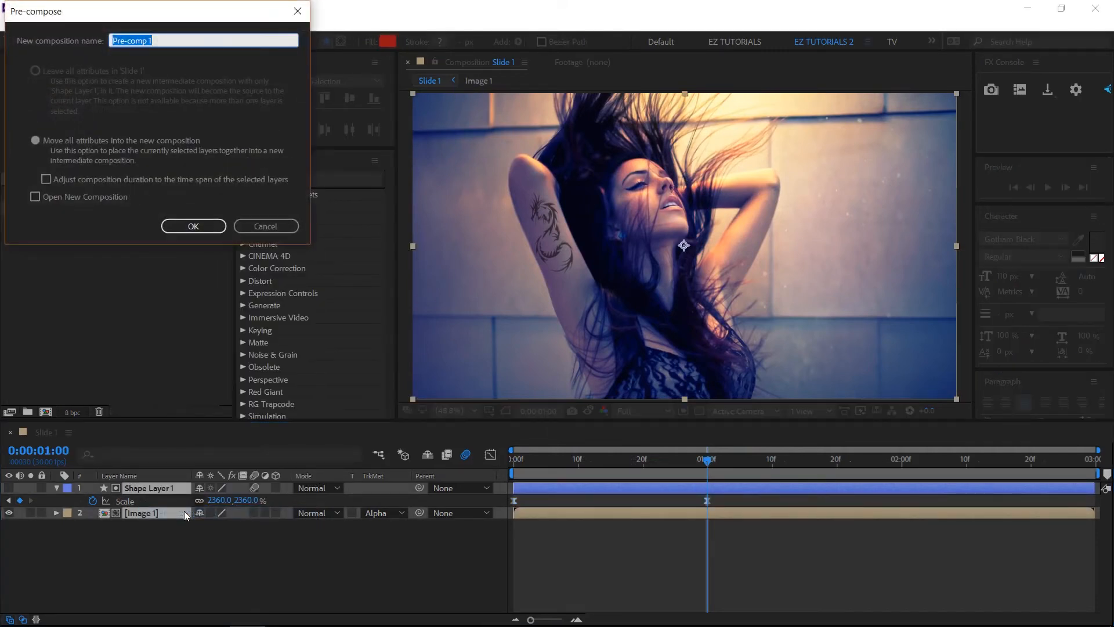
type("Shape trans")
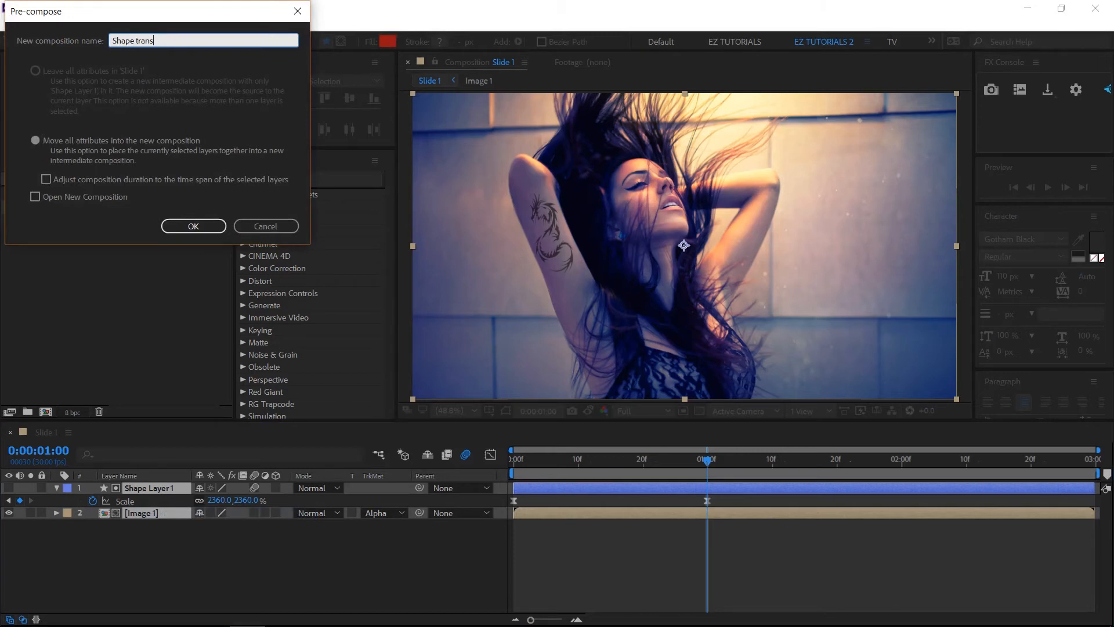
left_click(193, 227)
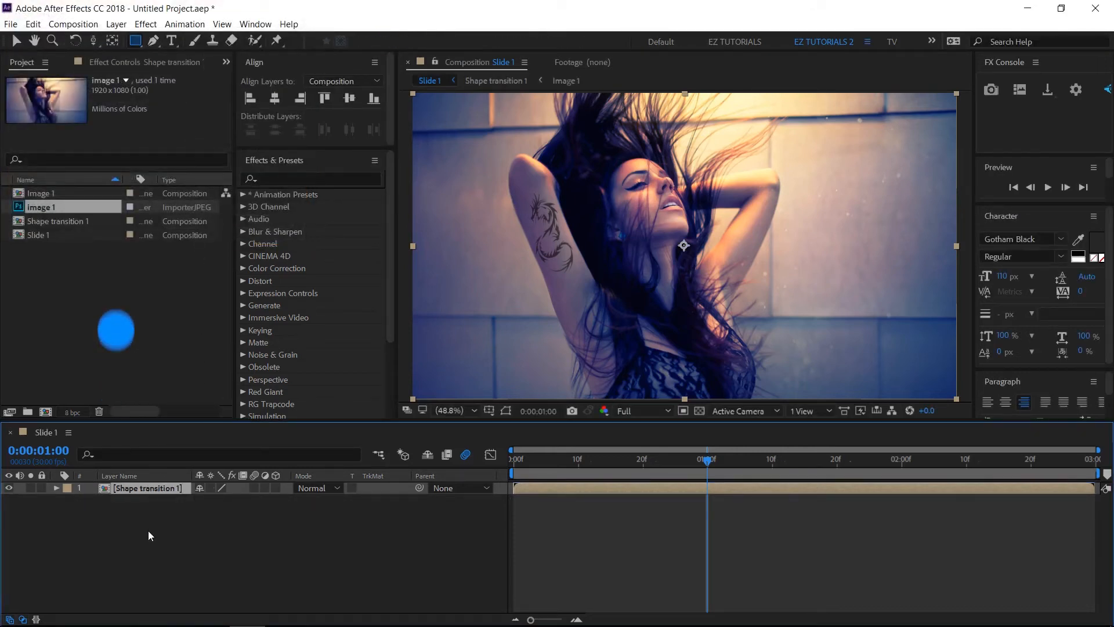
Duplicate the precomp layer and set the second copy's Opacity to 70%.
key("ctrl+d")
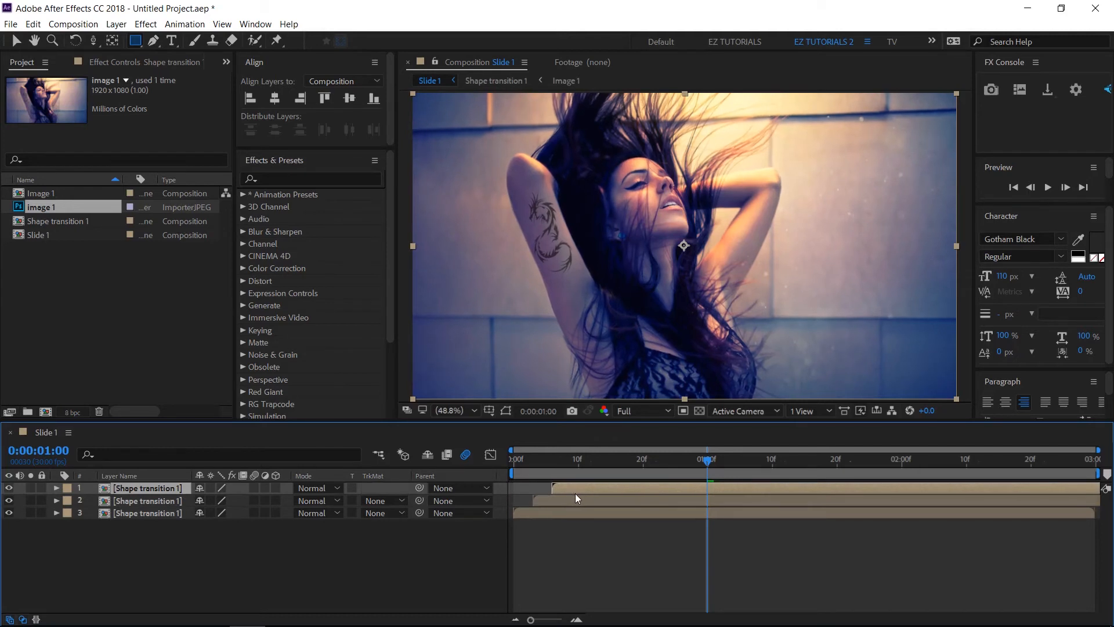
left_click(146, 512)
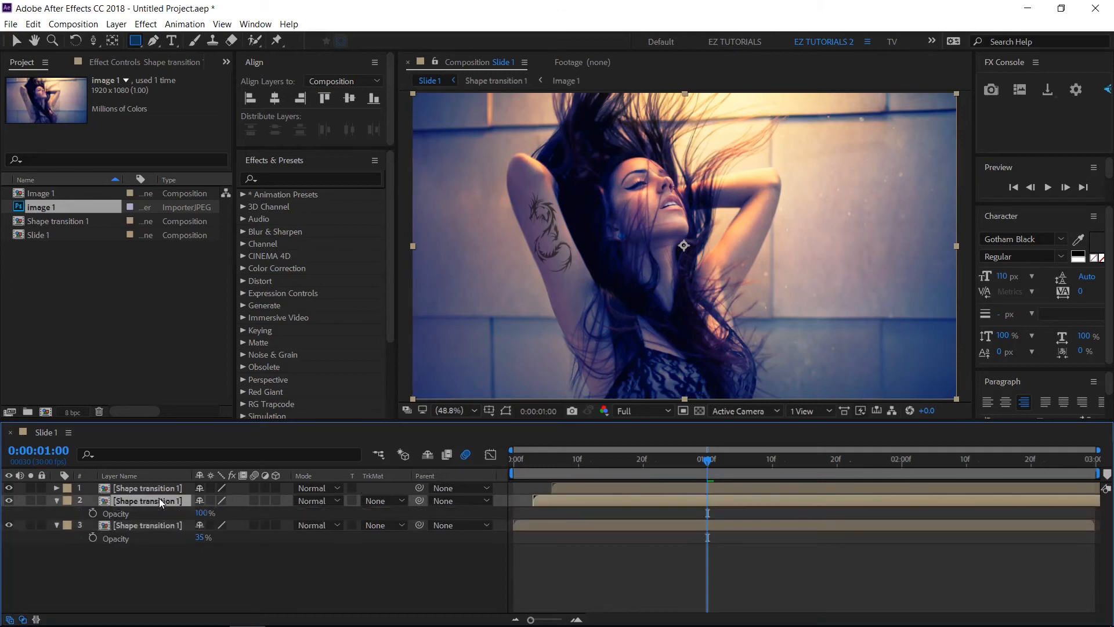
double_click(206, 512)
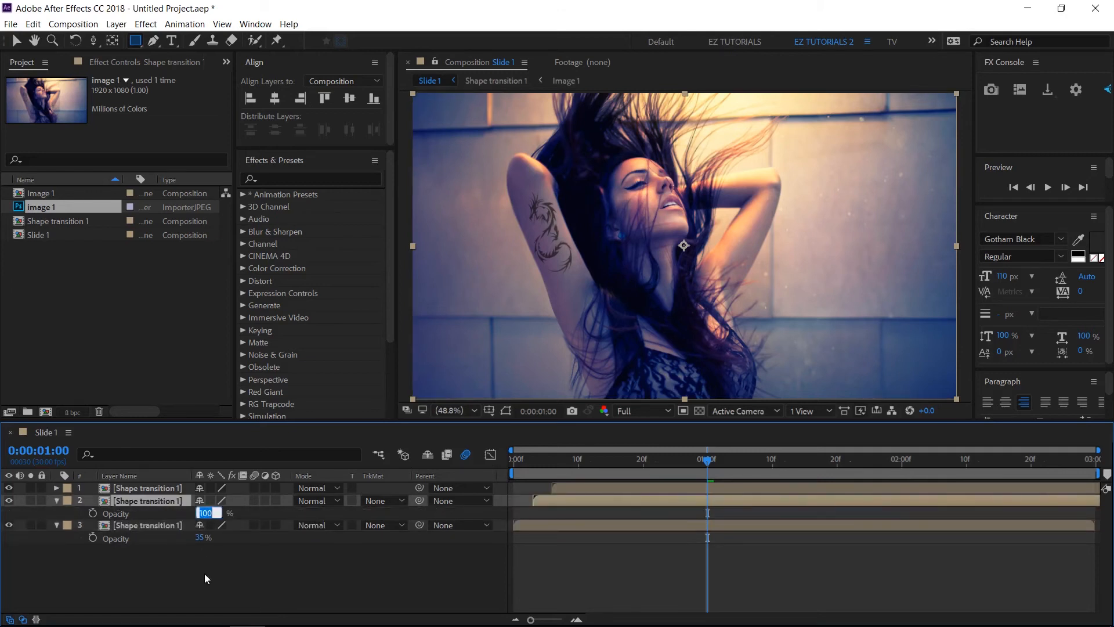
type("70")
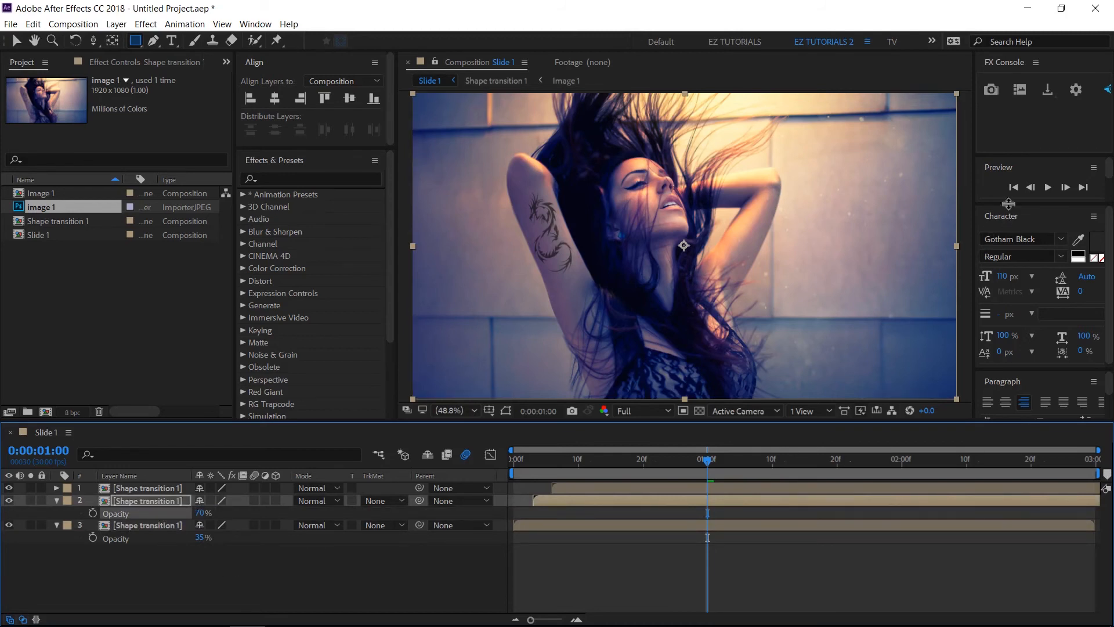
left_click(1013, 187)
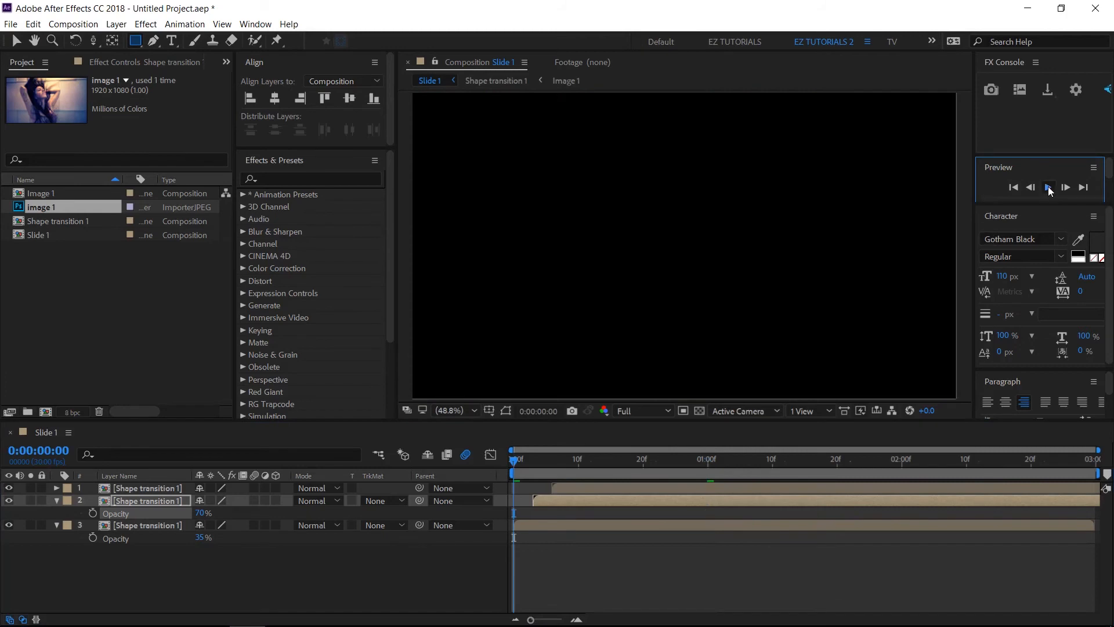
left_click(1047, 186)
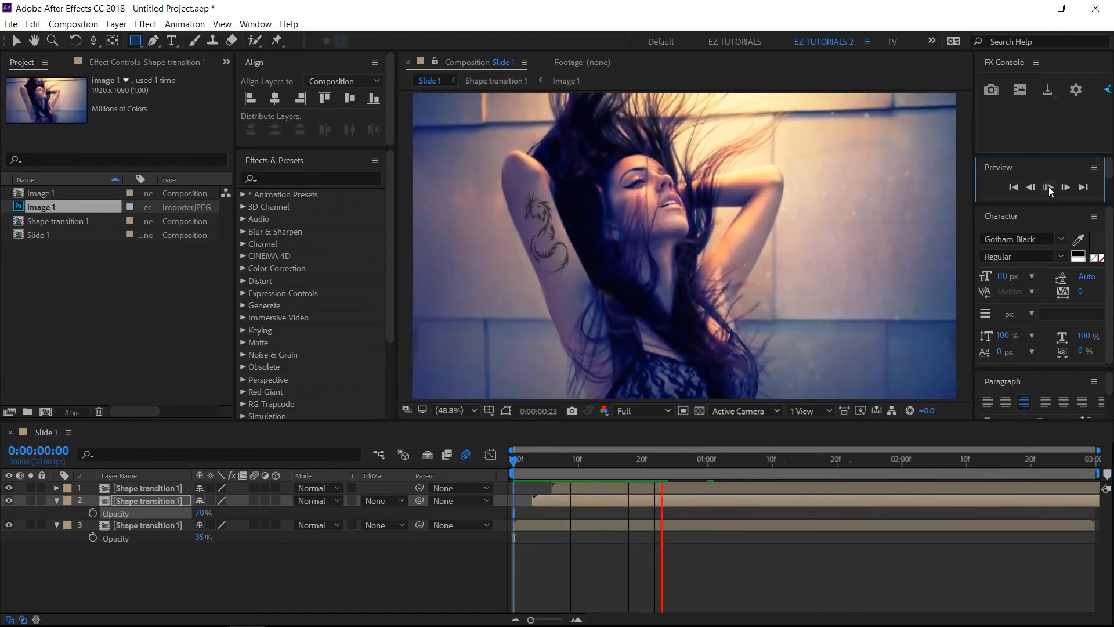
left_click(1065, 186)
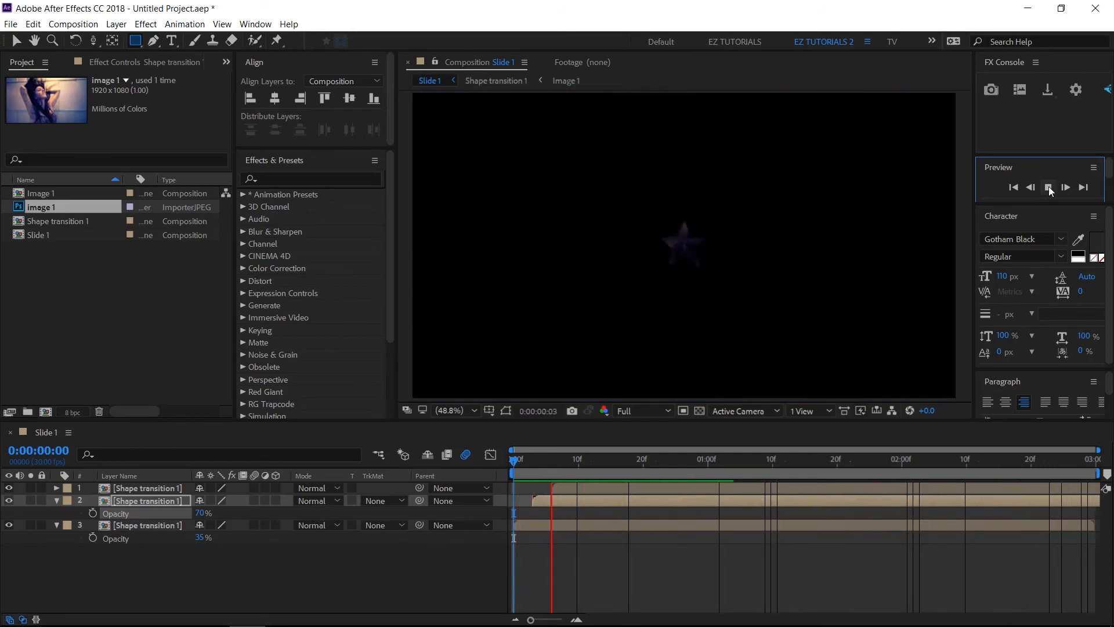
left_click(1065, 187)
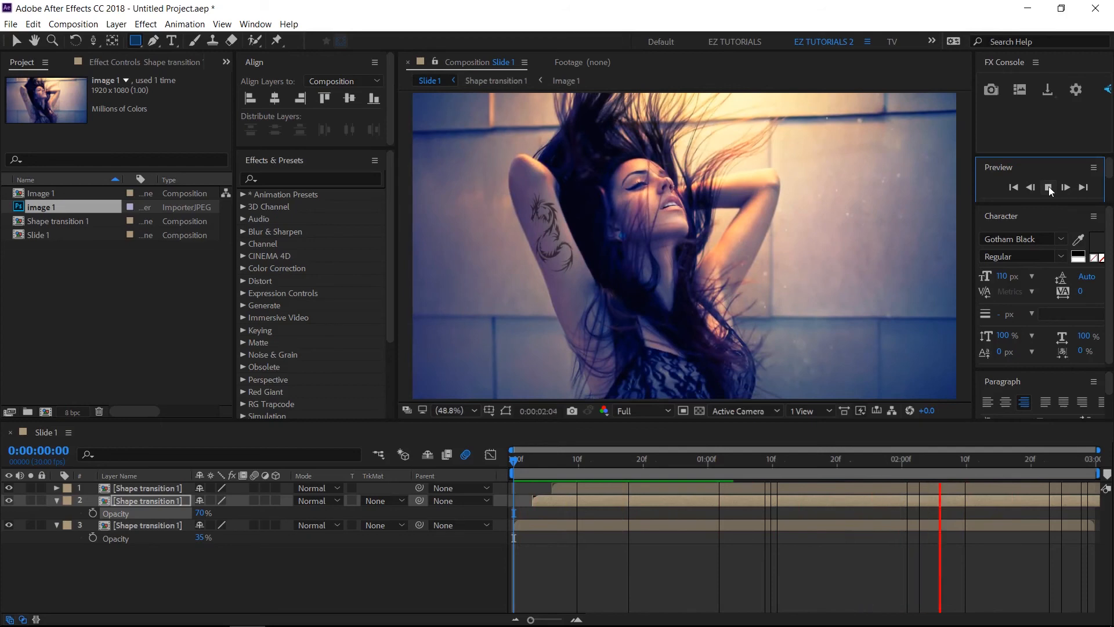